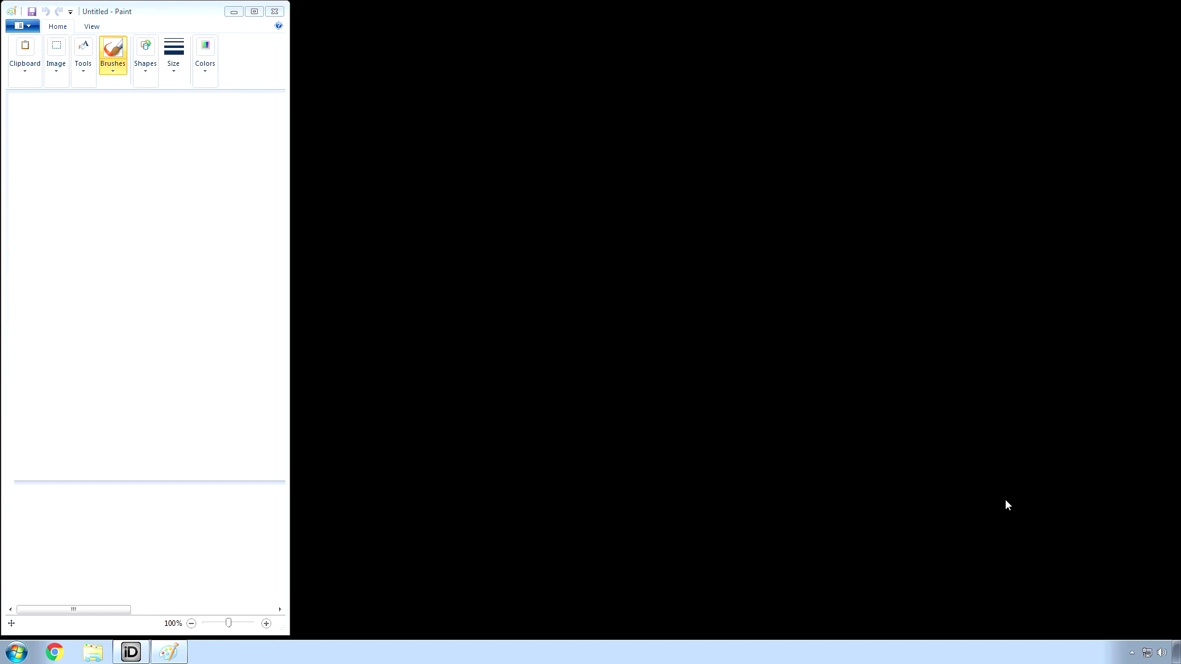
mouse_move(925, 502)
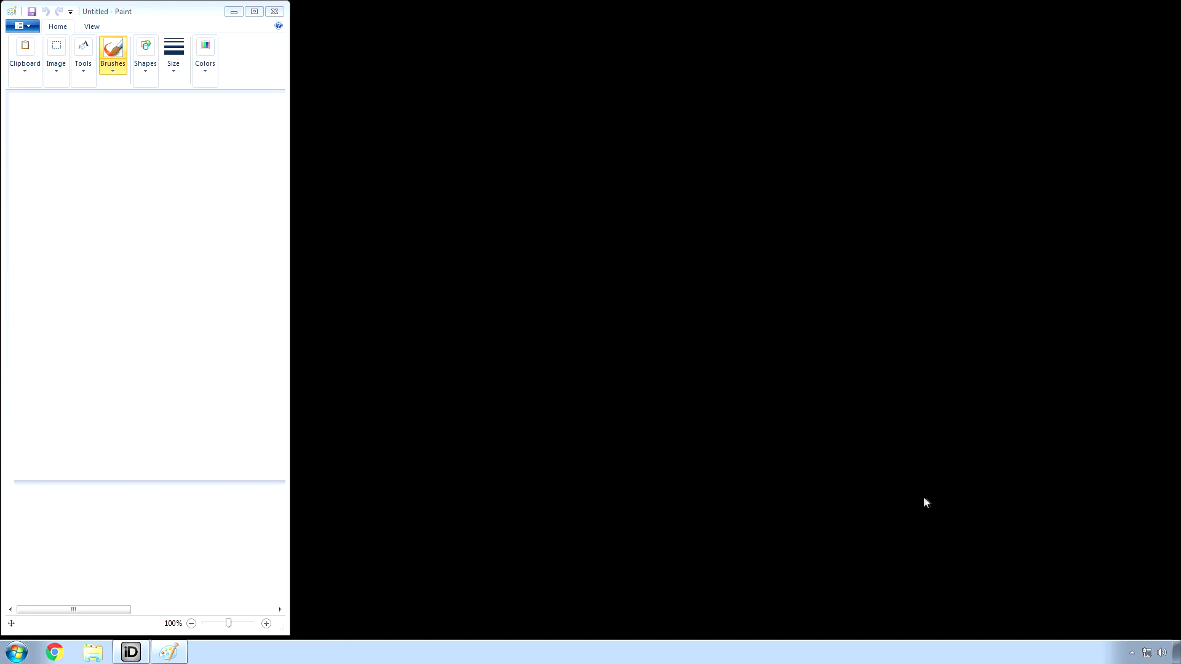
mouse_move(568, 360)
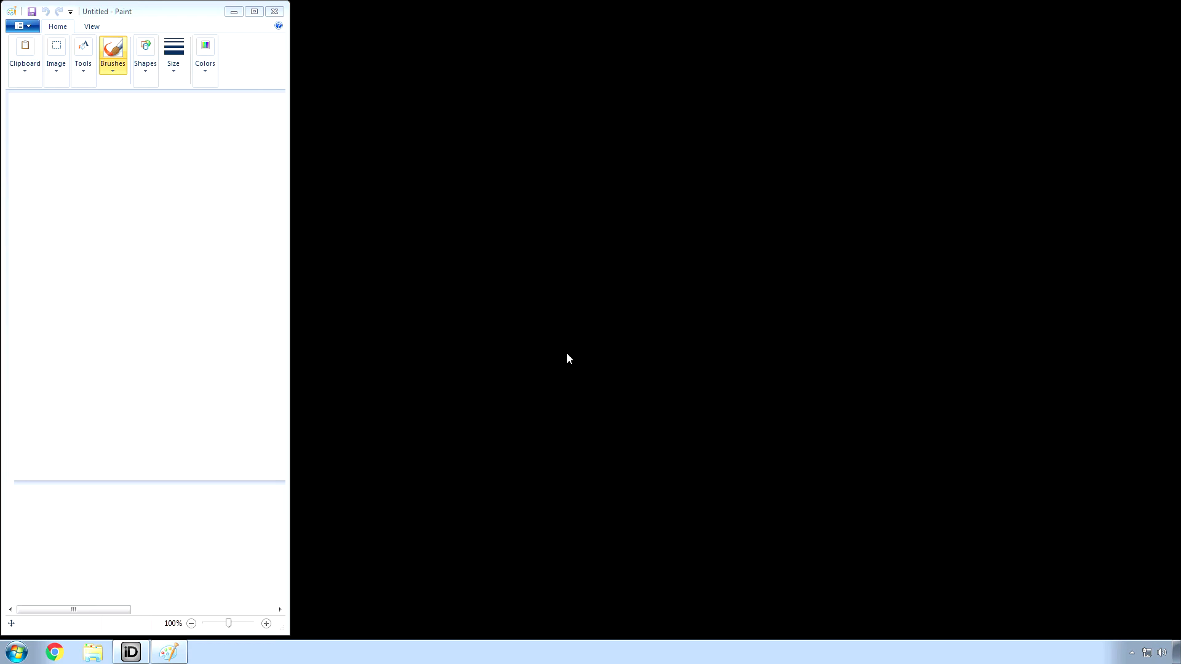
Step: Show the desktop's context menu of view, display and personalization options
right_click(569, 358)
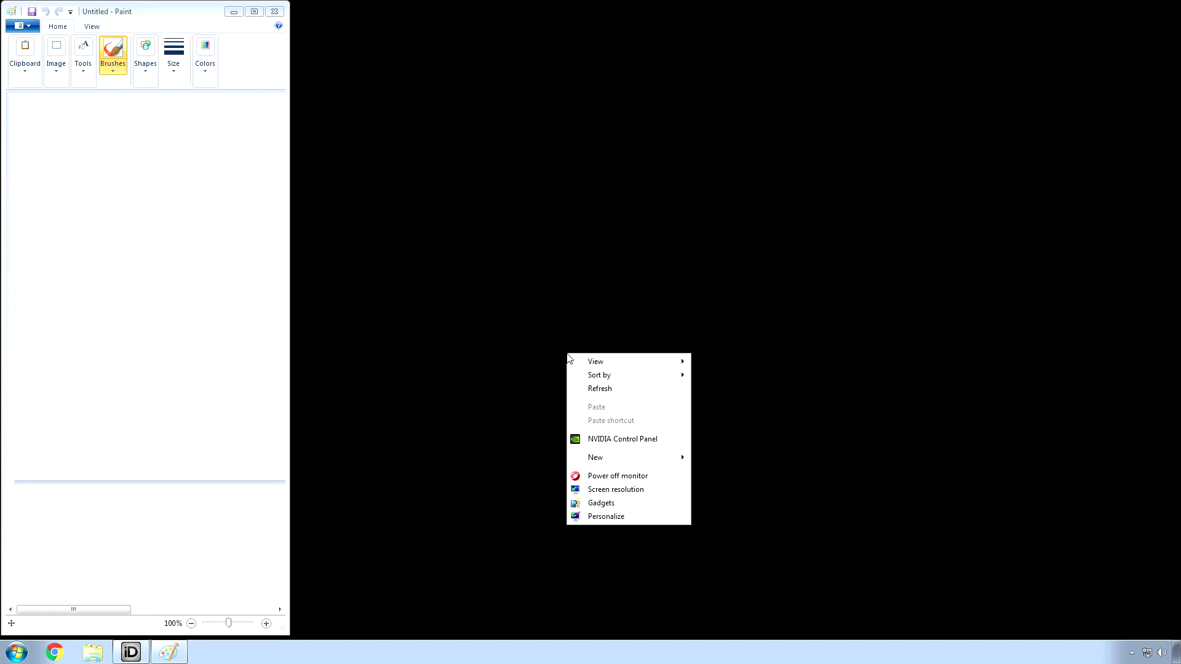
mouse_move(636, 506)
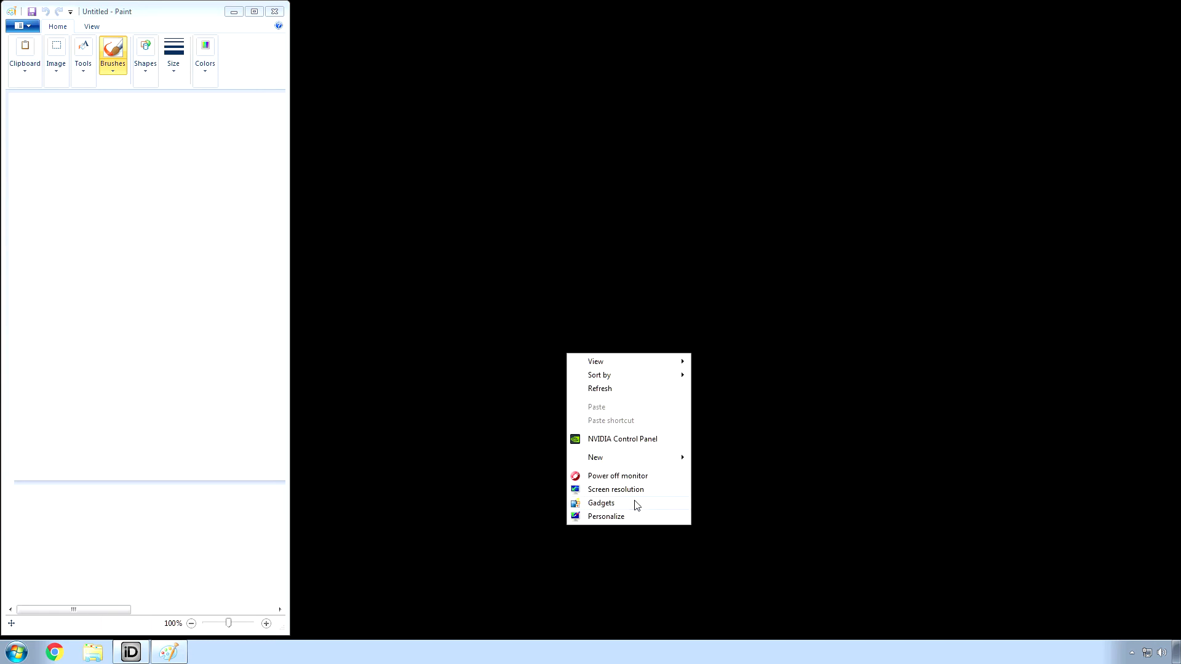
Step: Browse the Aero Themes in Personalization, then switch to the GeForce Experience window
click(605, 515)
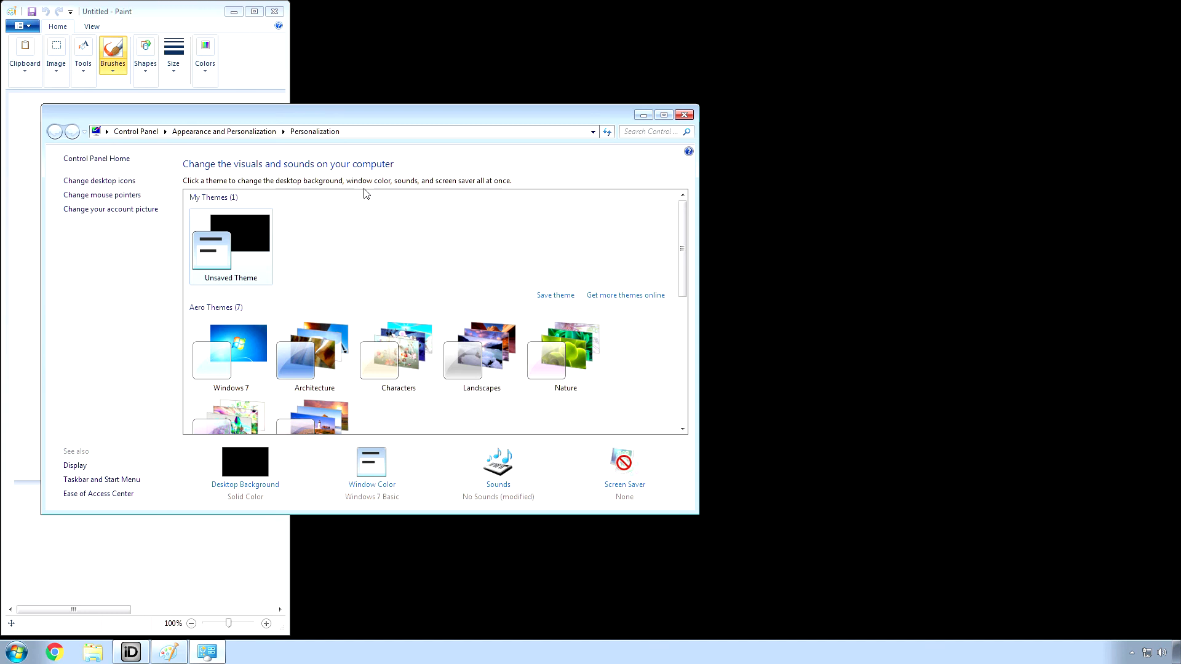
mouse_move(247, 261)
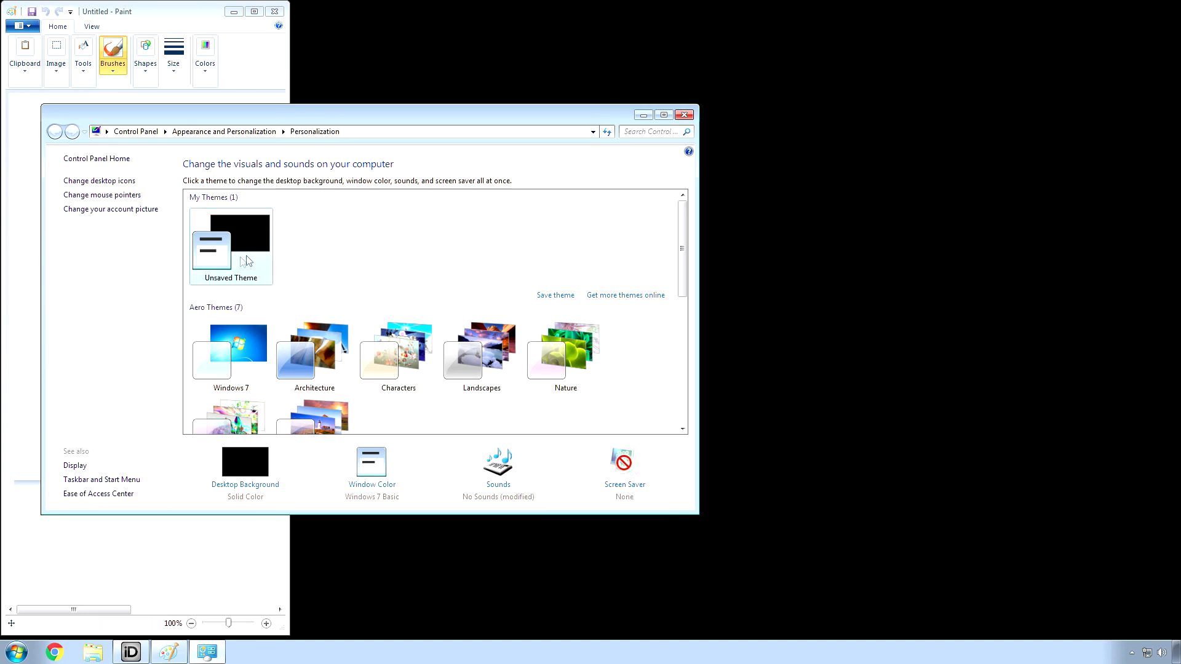
mouse_move(300, 251)
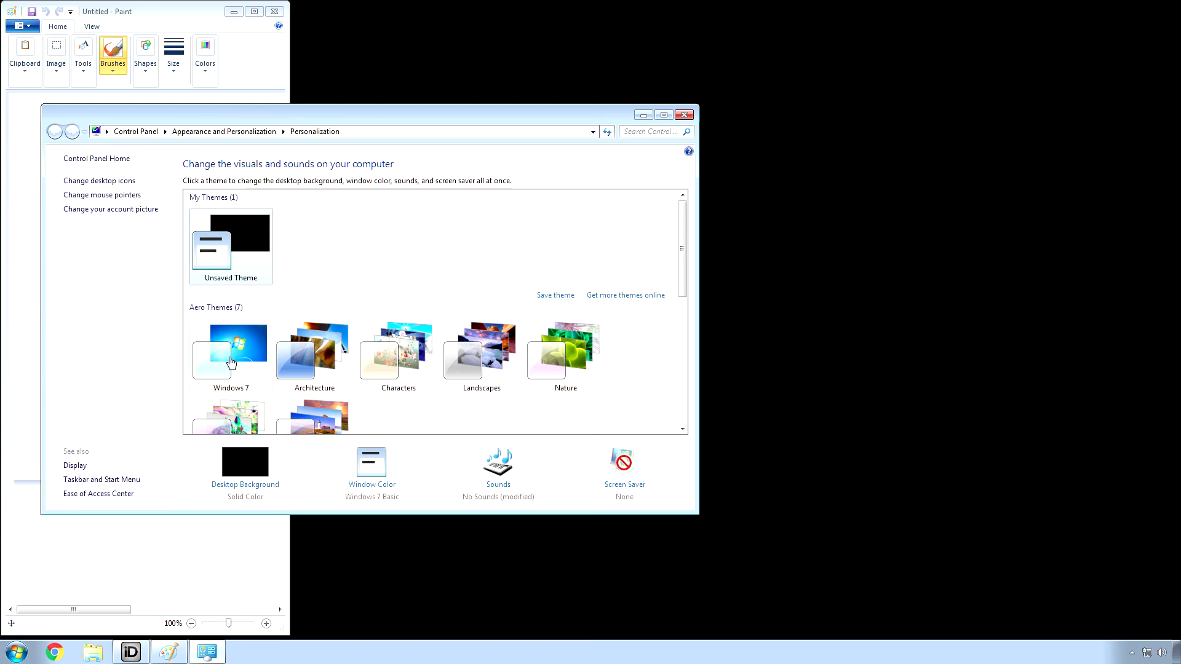
mouse_move(236, 365)
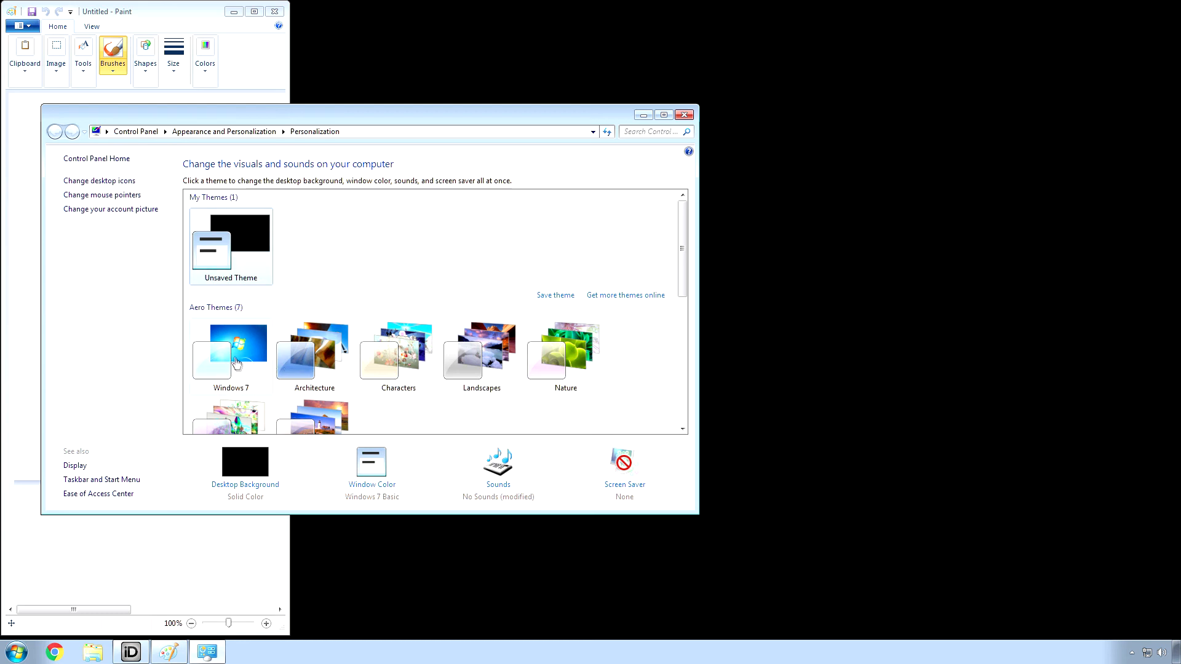
mouse_move(481, 370)
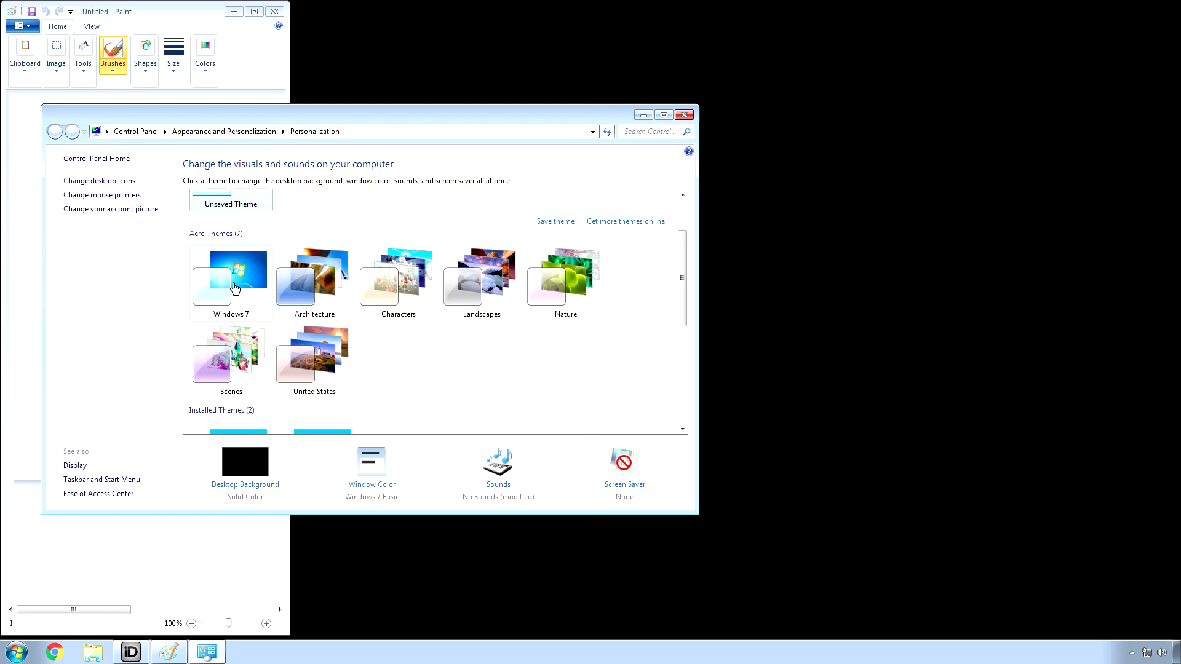
scroll(up, 3)
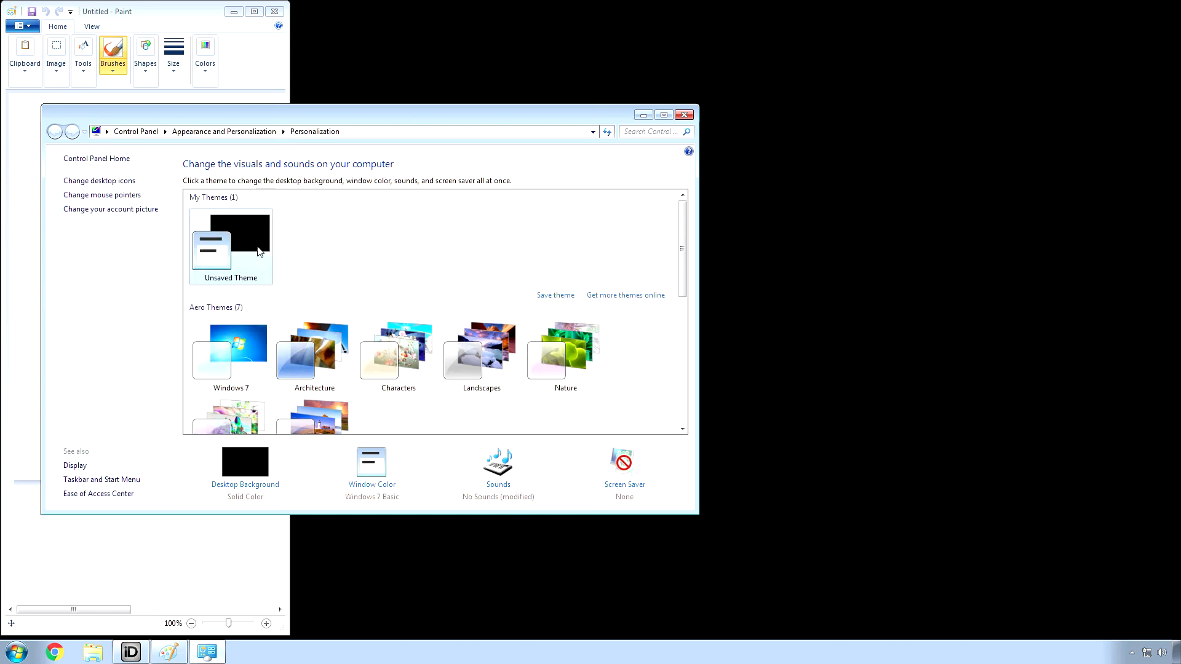
mouse_move(241, 259)
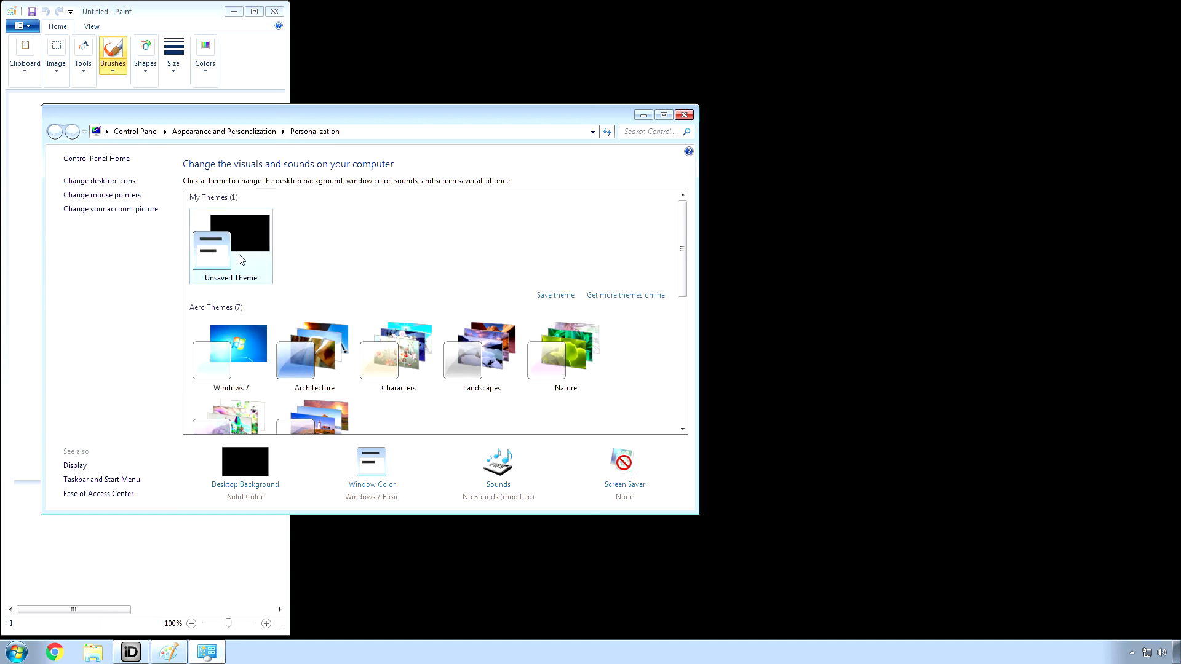
click(246, 652)
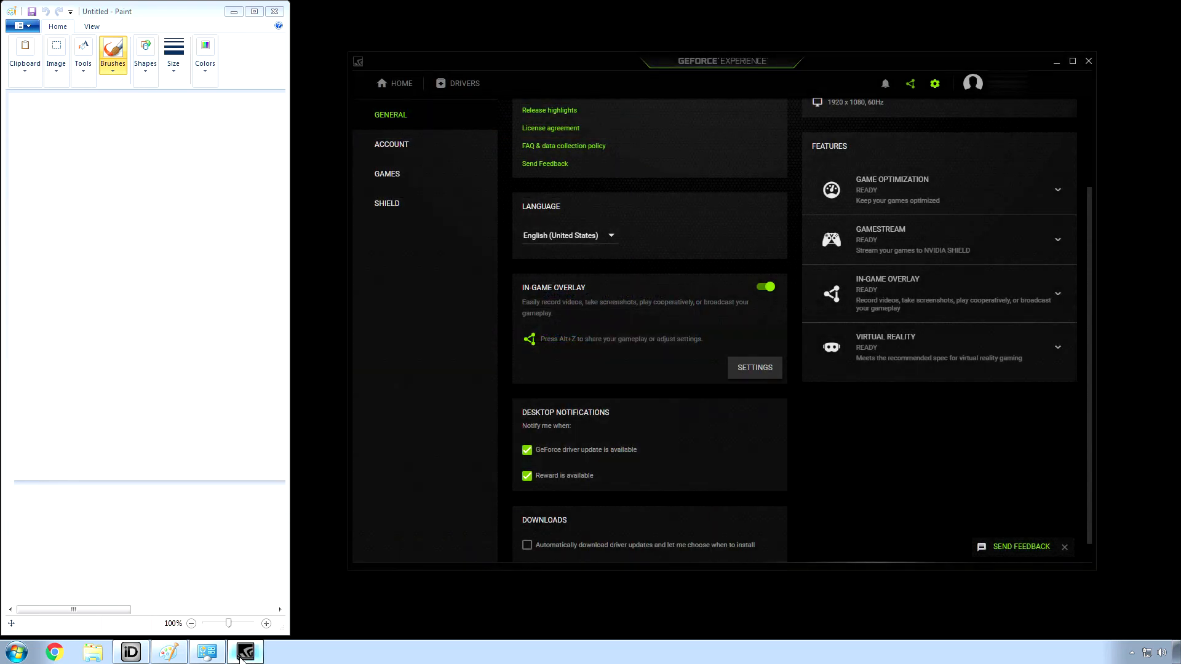
mouse_move(561, 320)
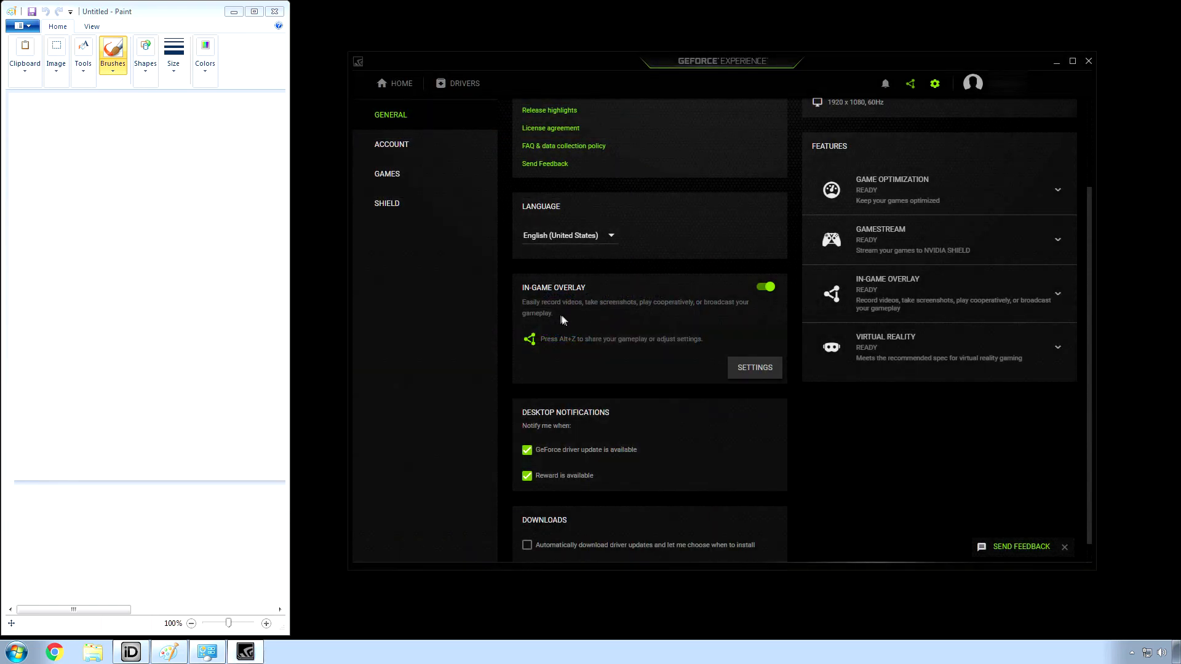
mouse_move(716, 358)
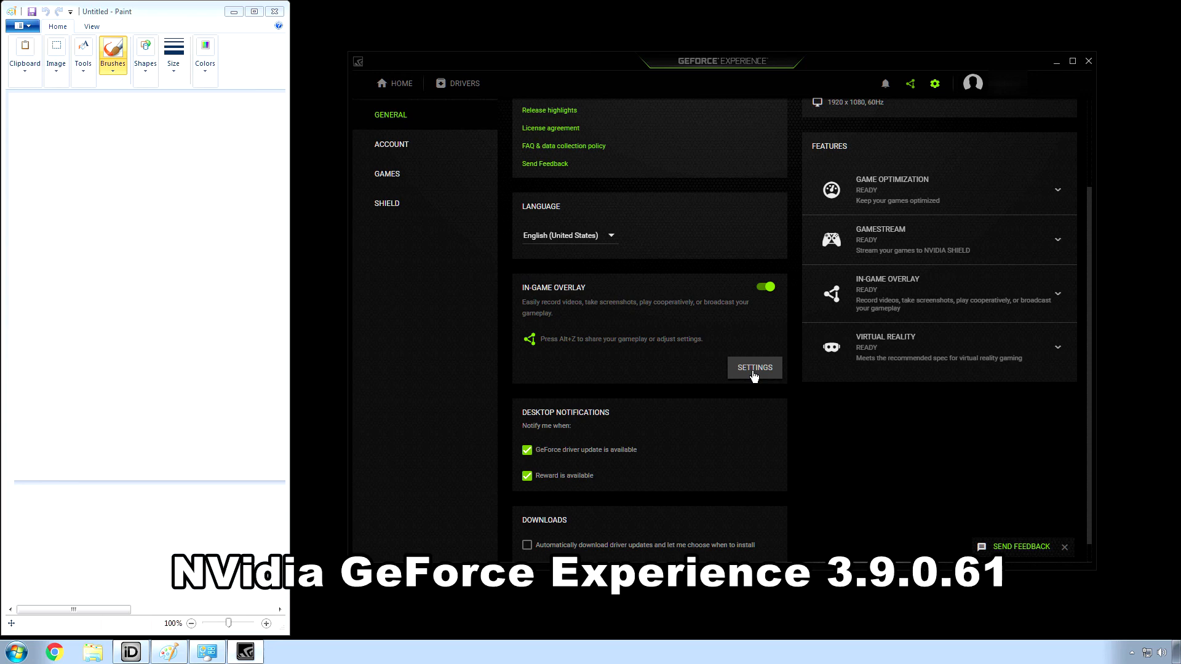
Step: Enter the in-game overlay settings from GeForce Experience's General page
click(753, 367)
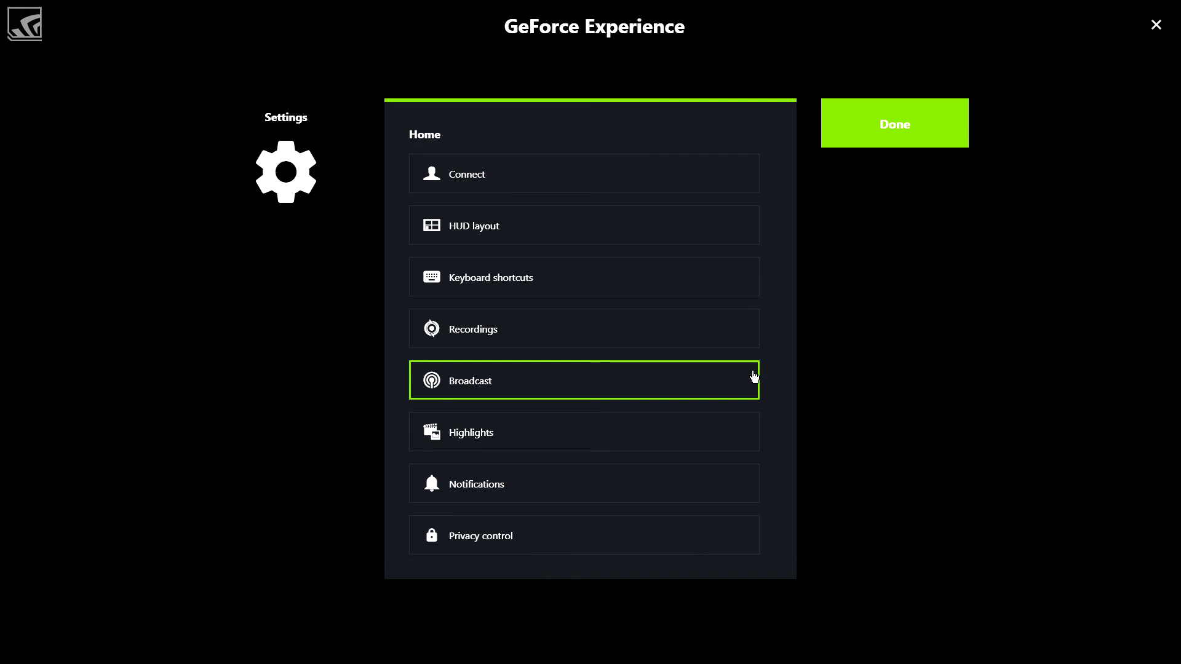
mouse_move(712, 375)
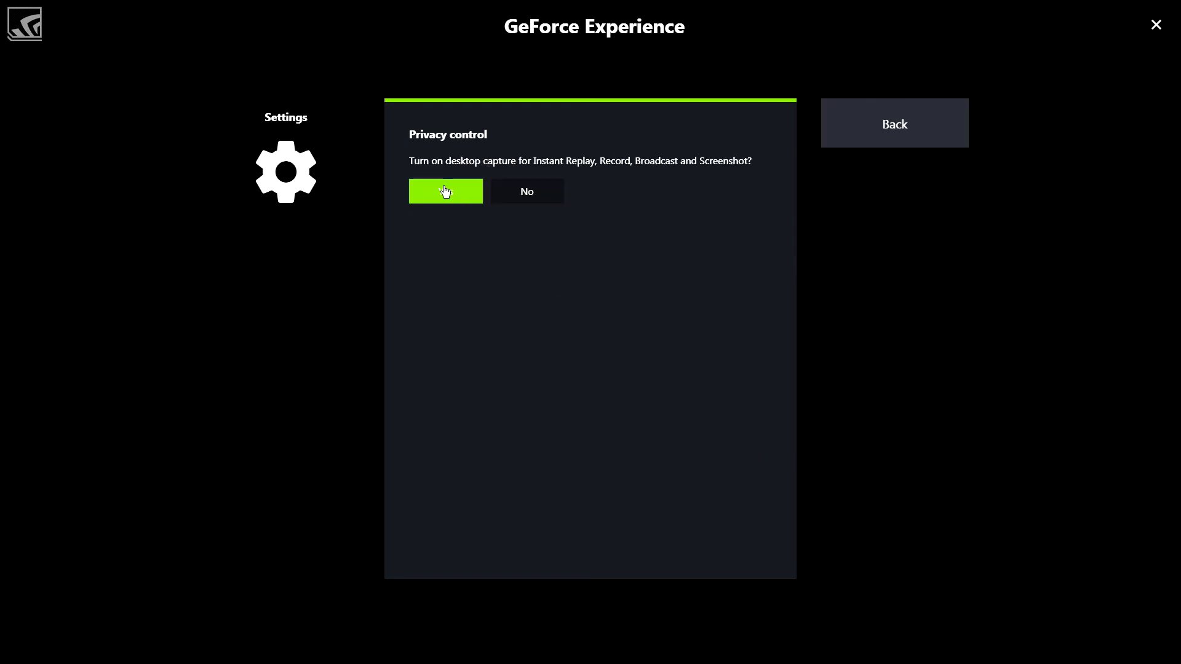
mouse_move(895, 143)
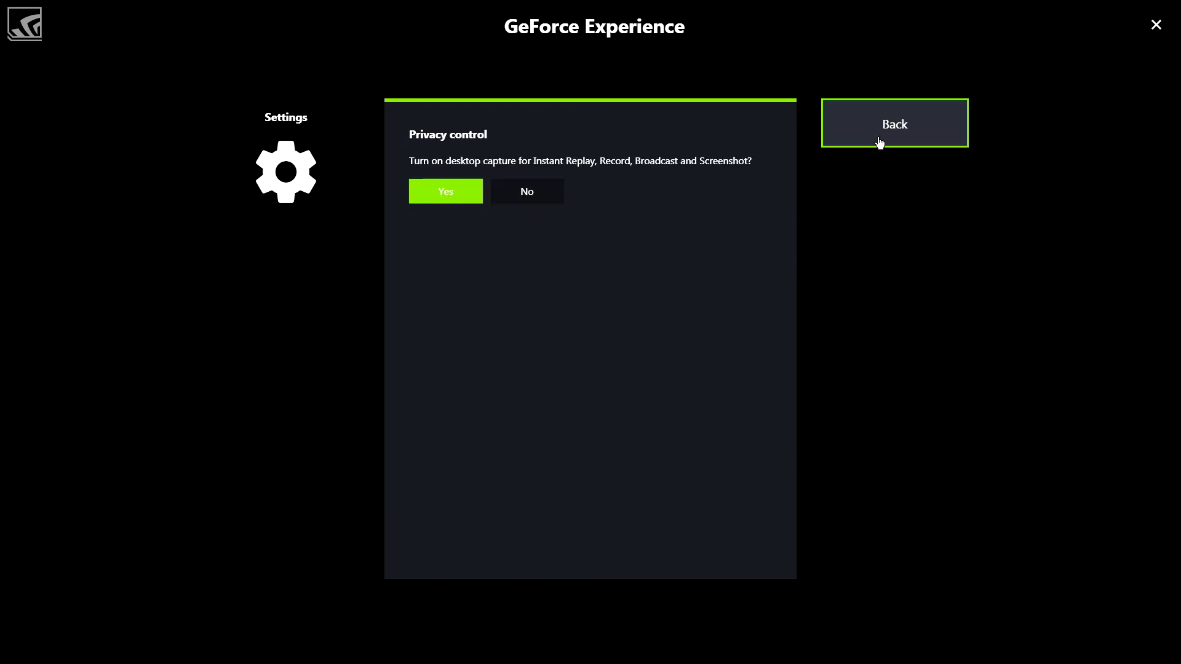
Step: Return from Privacy control, with desktop capture set to Yes, to the overlay settings home
click(894, 123)
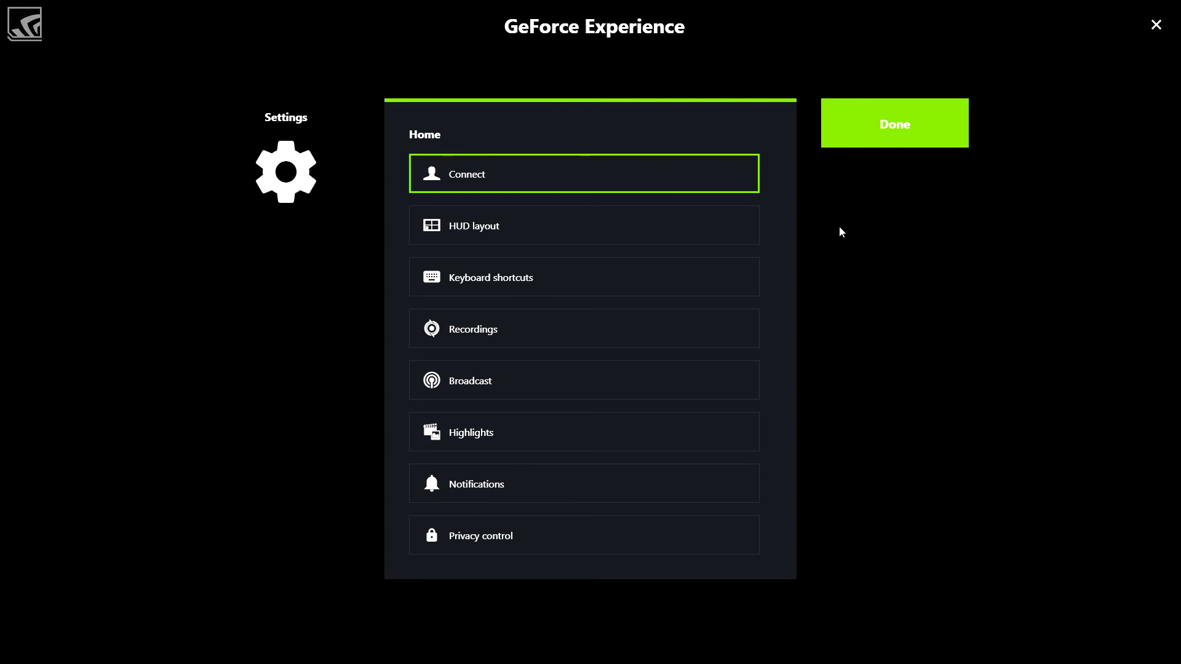
Step: Set Broadcast to Yes, review the Connect and Recordings pages, and close the overlay settings with Done
click(583, 380)
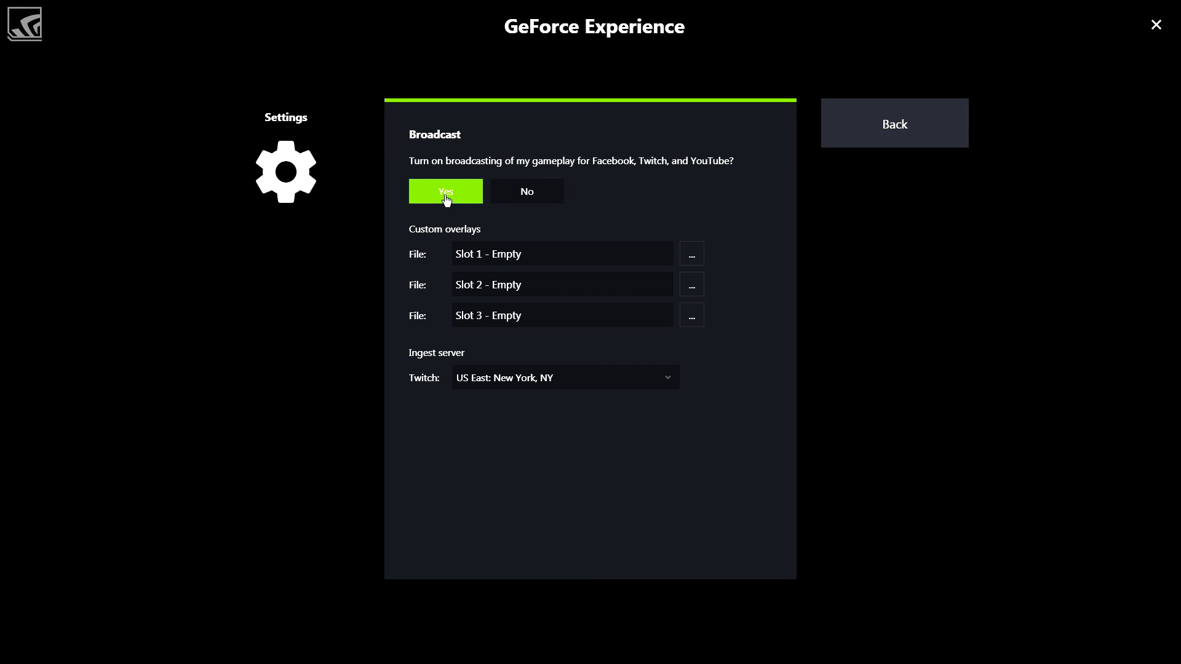
mouse_move(895, 143)
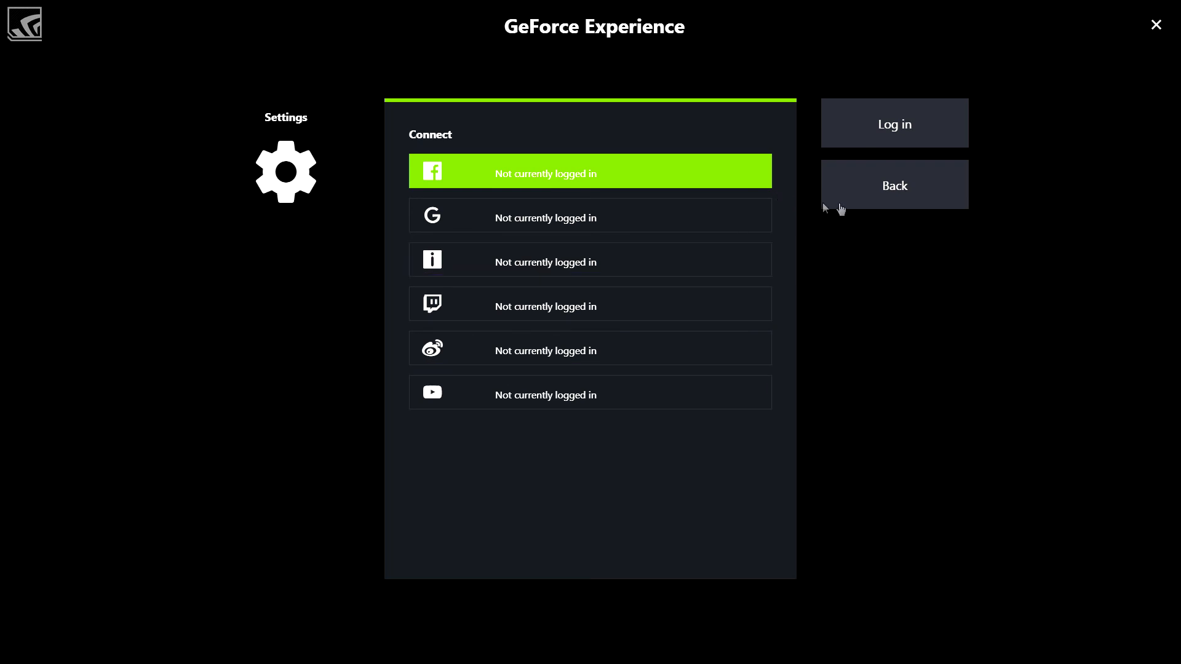
click(893, 184)
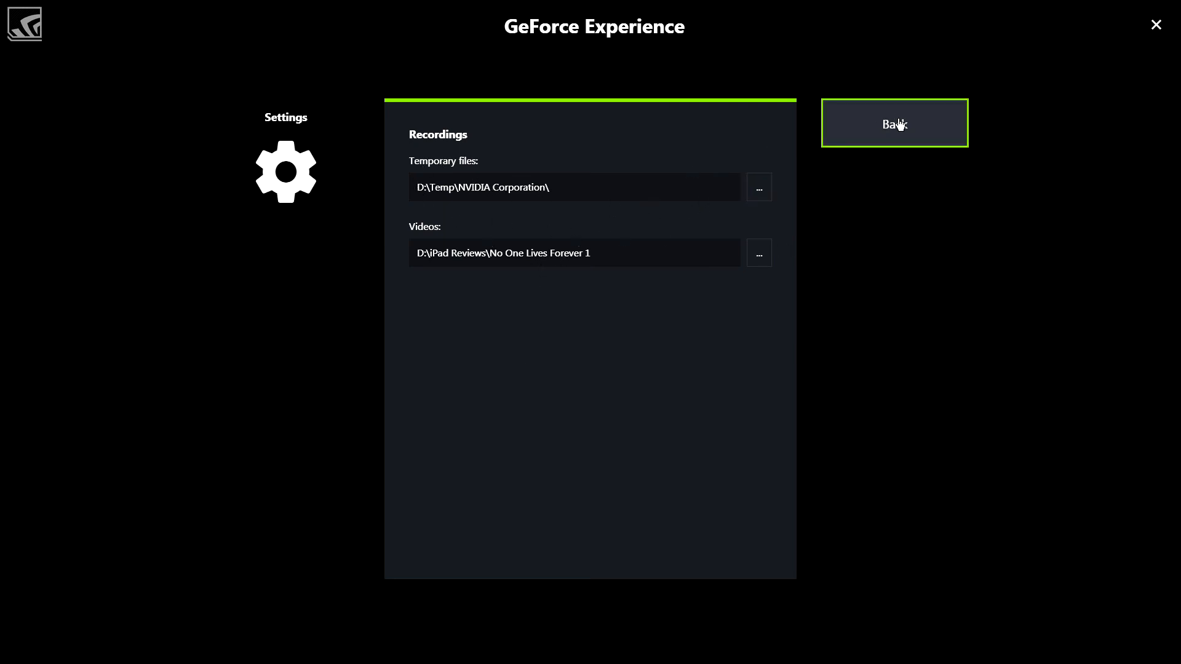
click(894, 123)
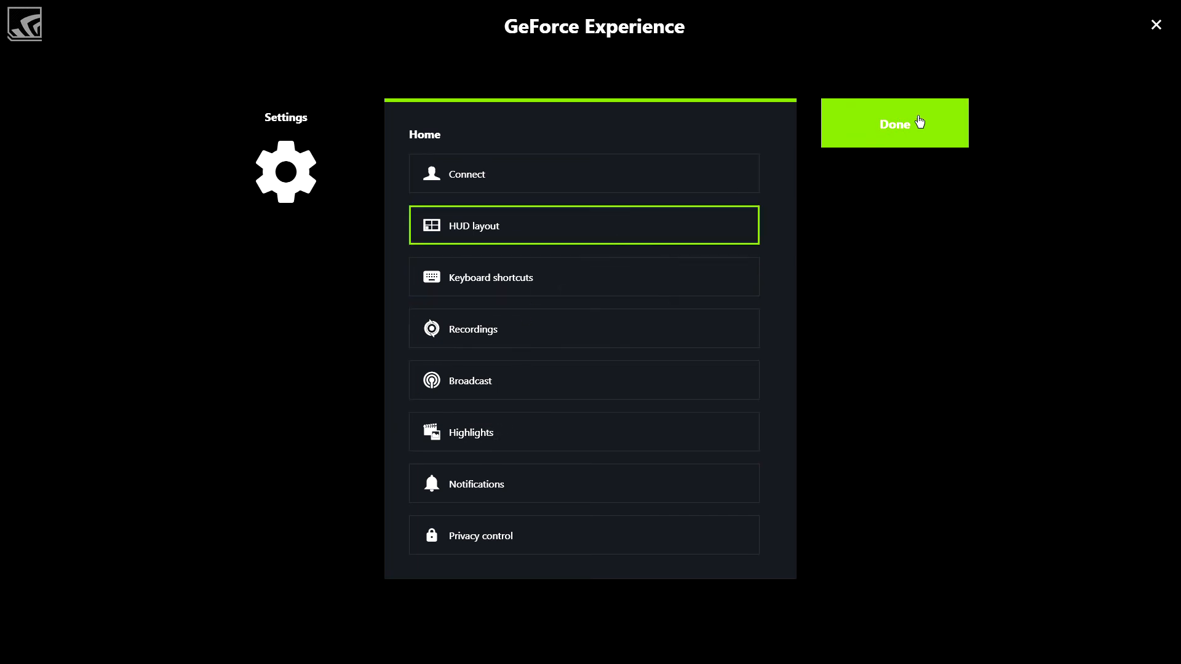
click(893, 123)
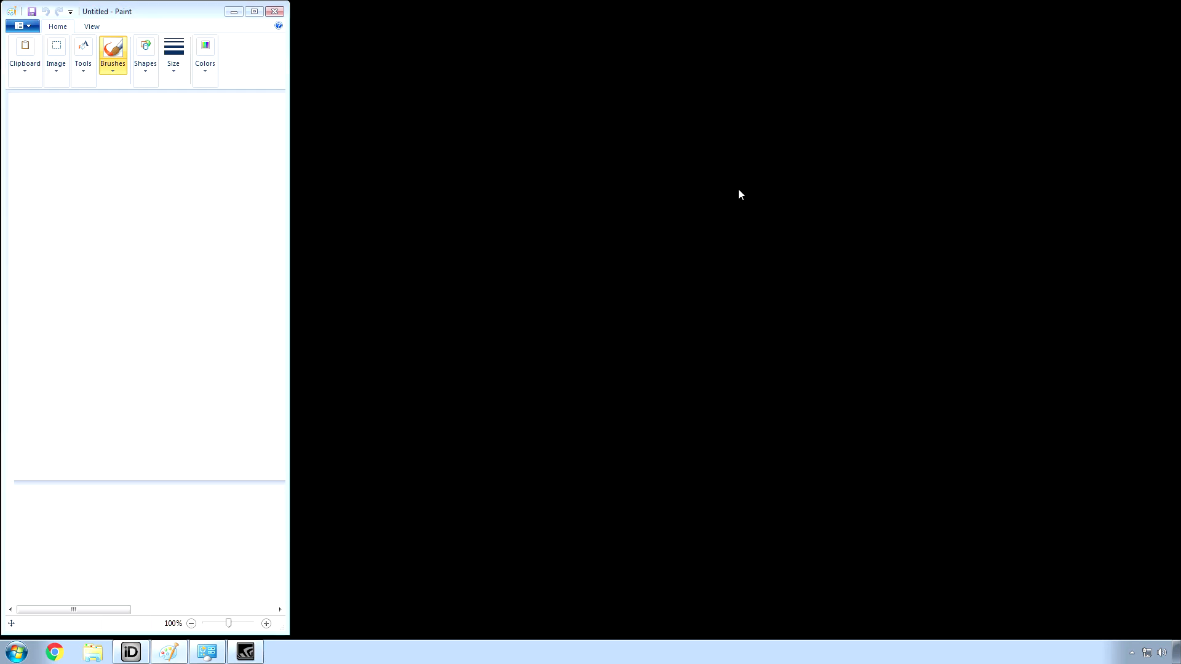
right_click(741, 195)
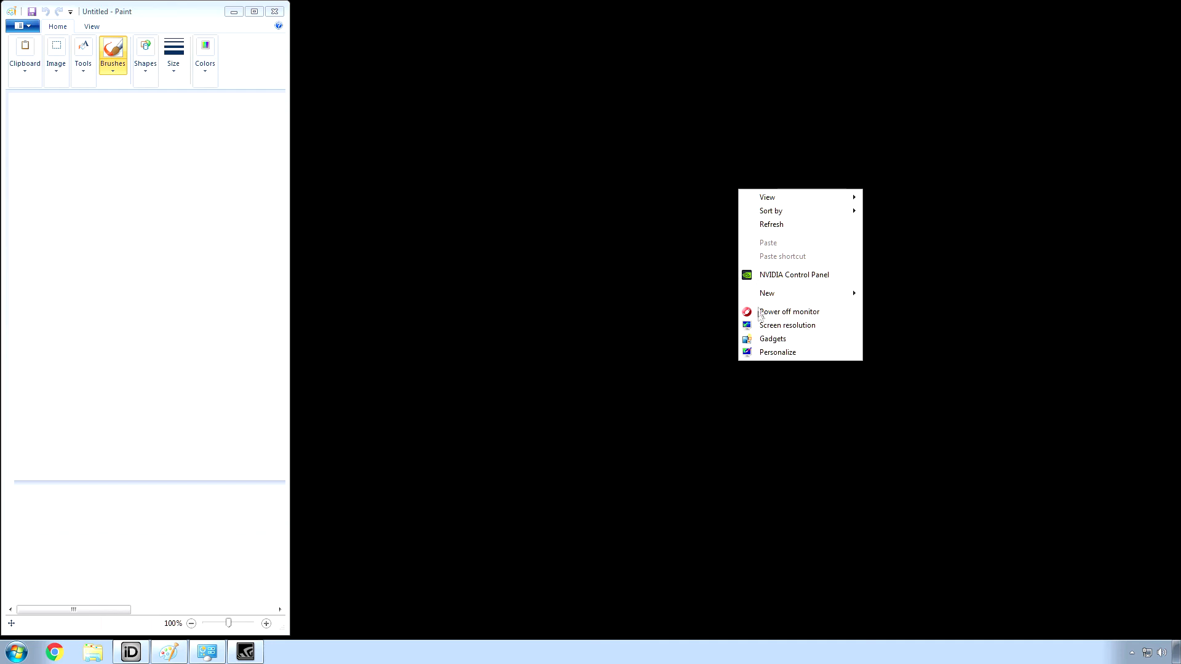
click(778, 352)
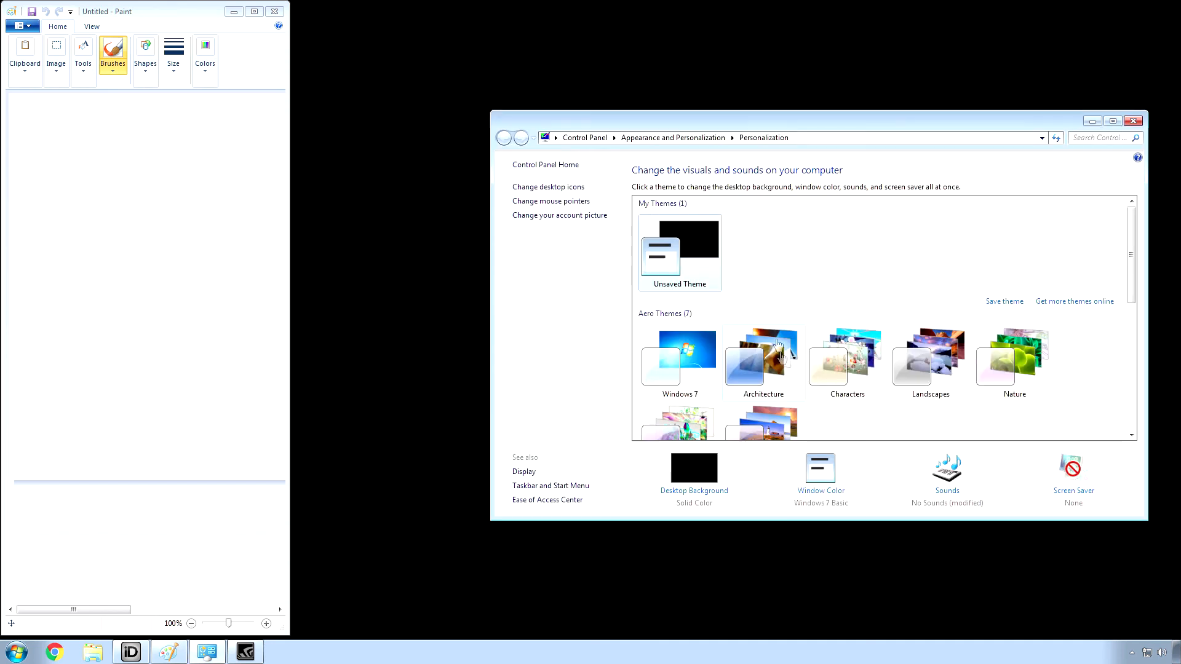
mouse_move(678, 360)
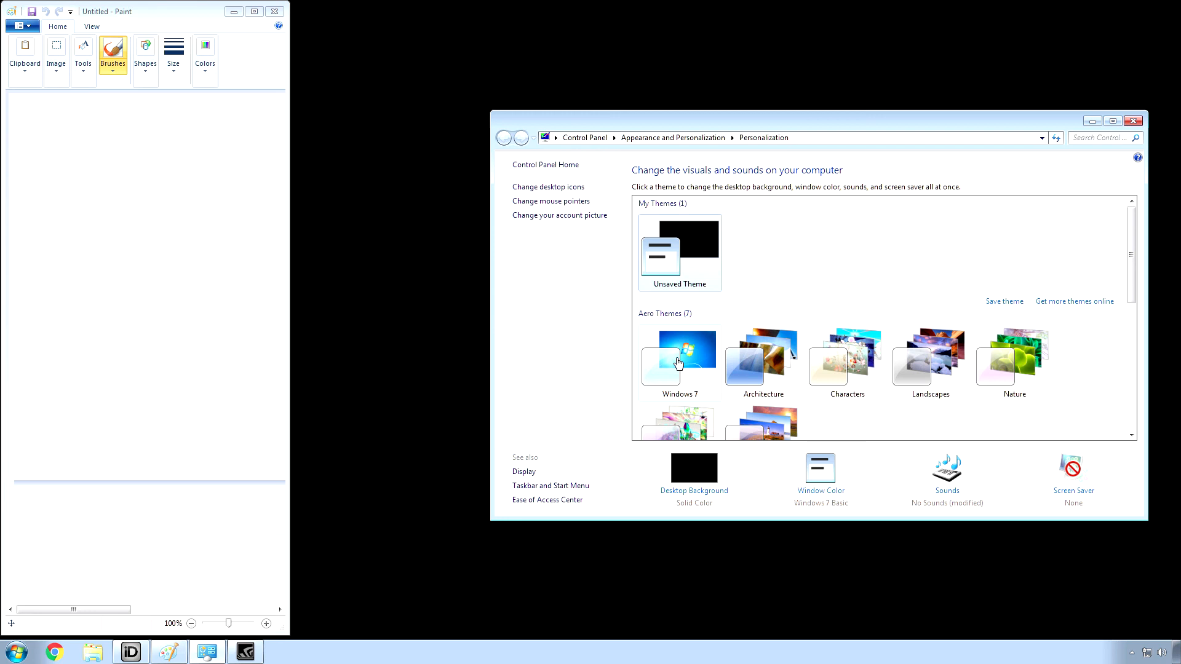
mouse_move(706, 331)
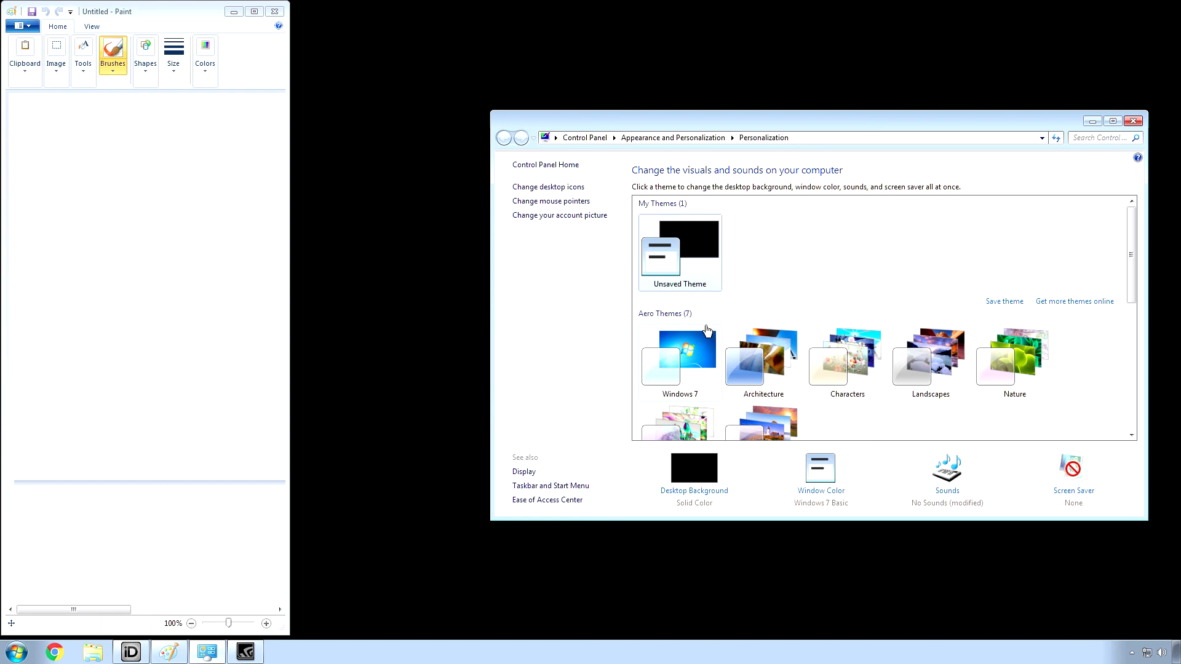
mouse_move(1077, 122)
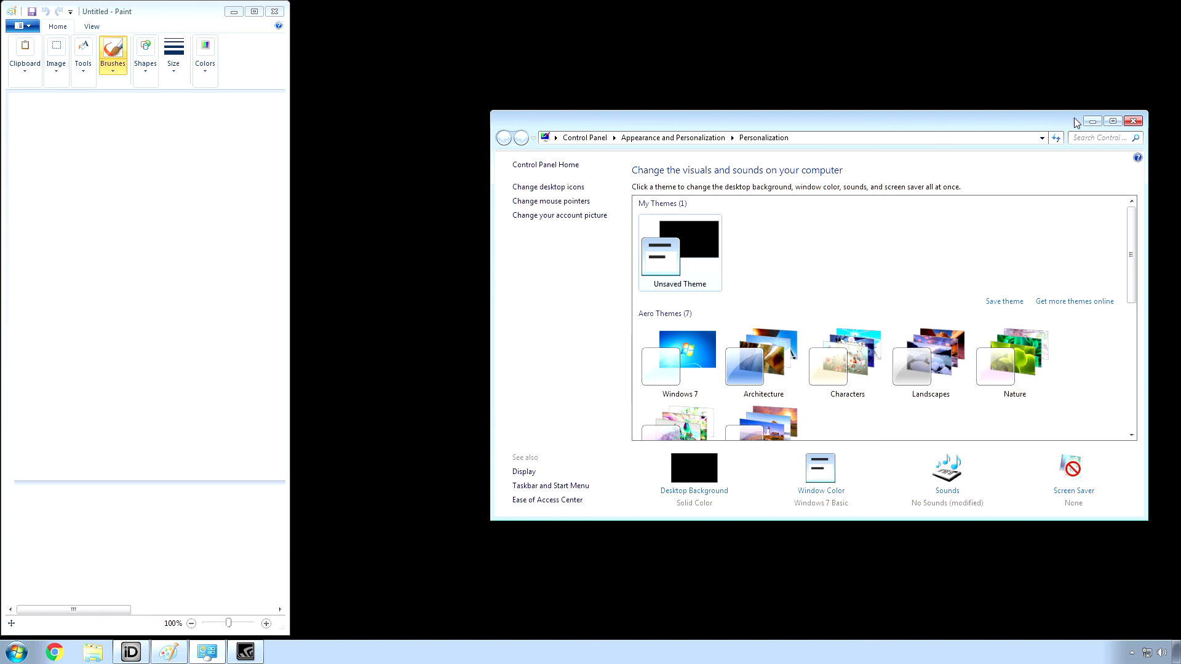
click(1133, 121)
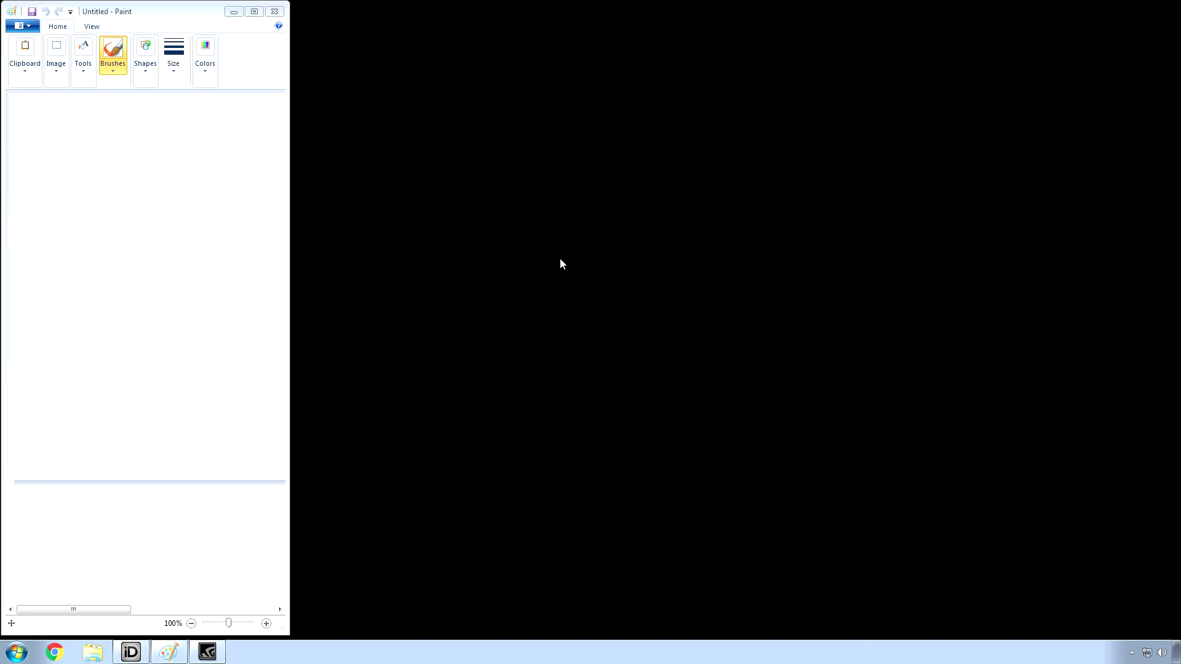